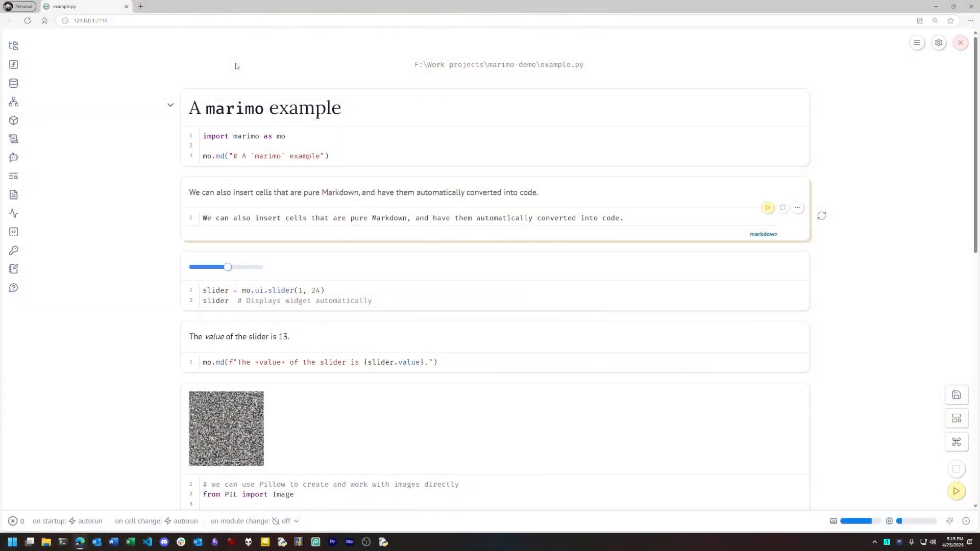
{"action": "mouse_move", "coordinate": [118, 170]}
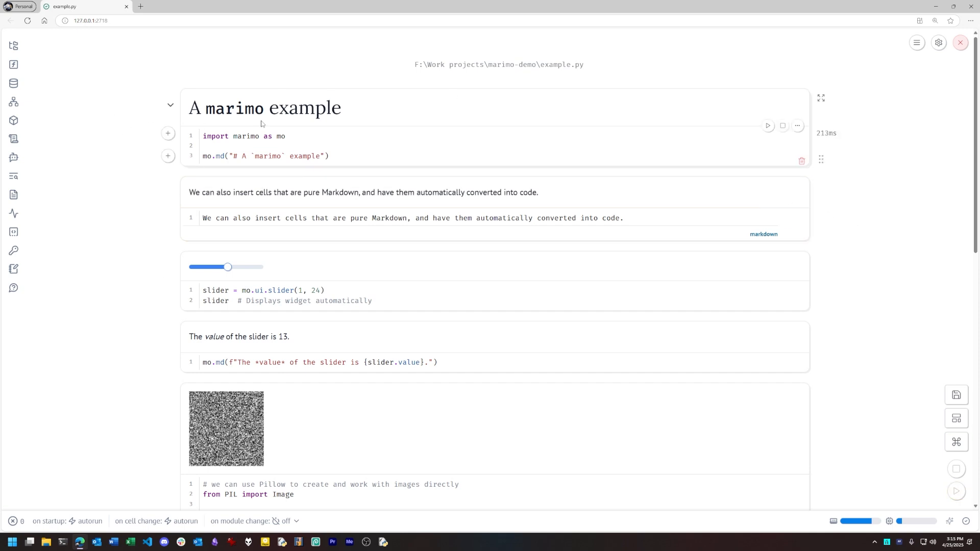
- Inspect the first cell and the Markdown cell, hiding and re-showing the Markdown source
{"action": "left_click", "coordinate": [324, 145]}
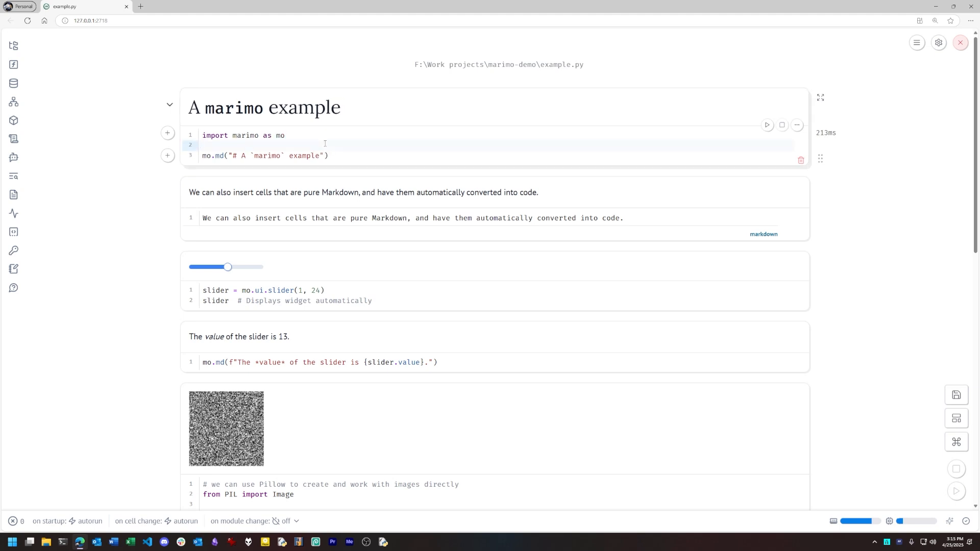
{"action": "left_click", "coordinate": [321, 290]}
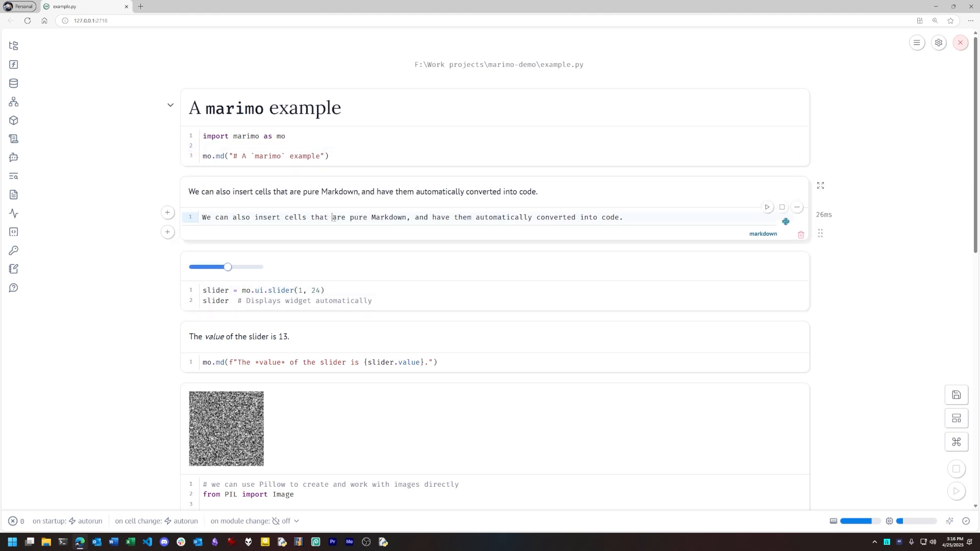
{"action": "mouse_move", "coordinate": [396, 211]}
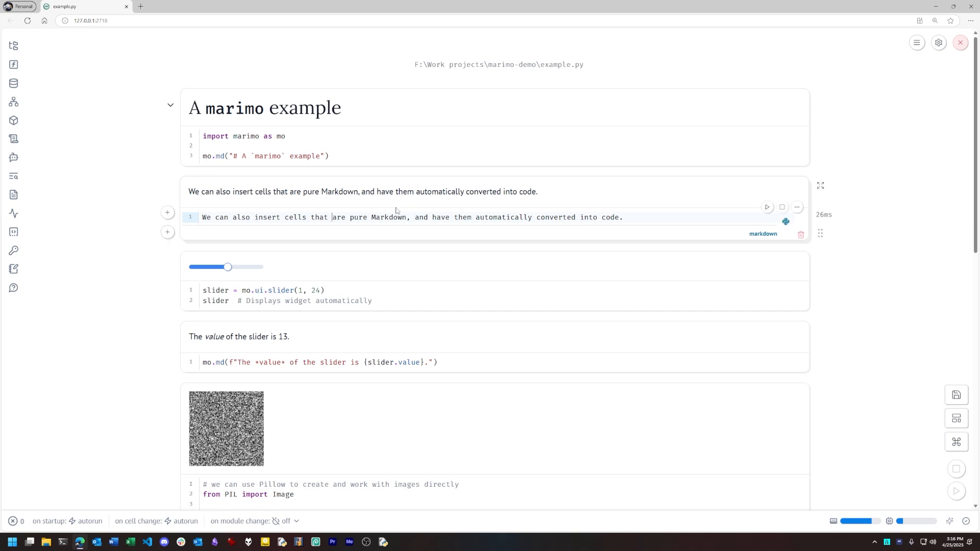
{"action": "left_click", "coordinate": [797, 208]}
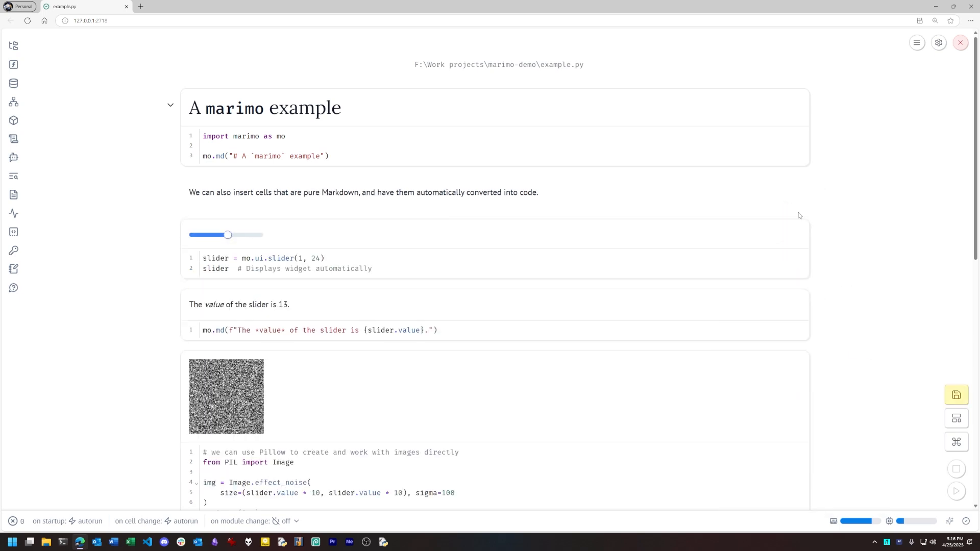
{"action": "left_click", "coordinate": [797, 207]}
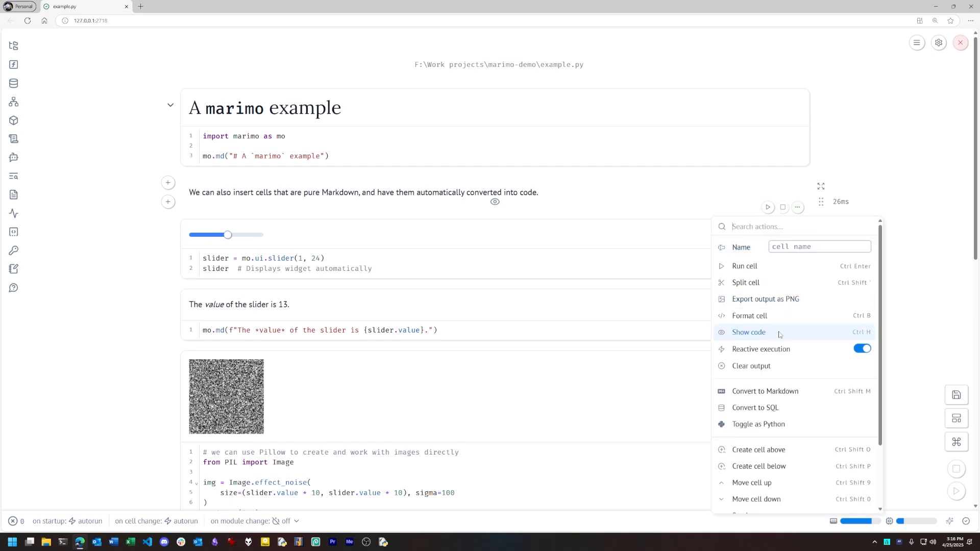
{"action": "left_click", "coordinate": [748, 331]}
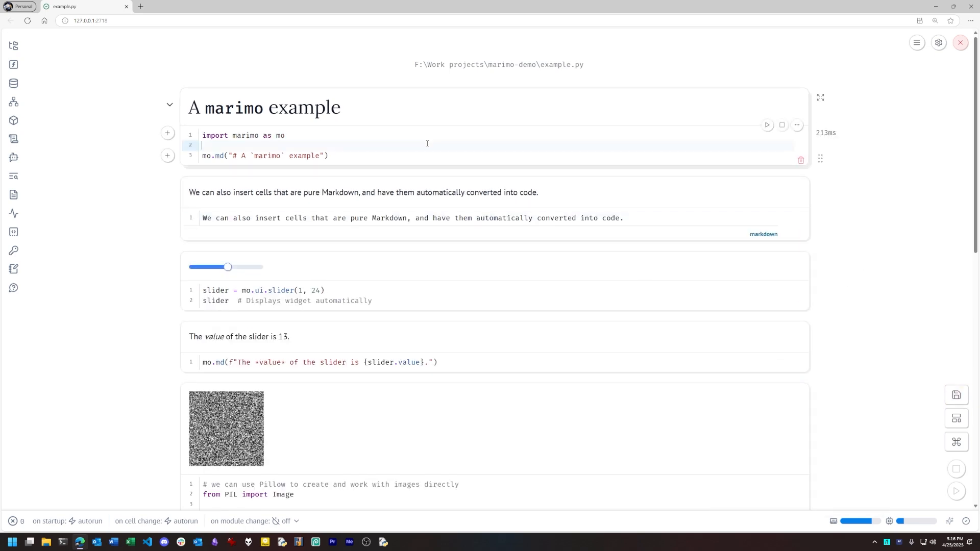
- Lower the slider from 13 to 9 so the noise image shrinks and the NumPy array shortens
{"action": "scroll", "scroll_direction": "down", "scroll_amount": 3}
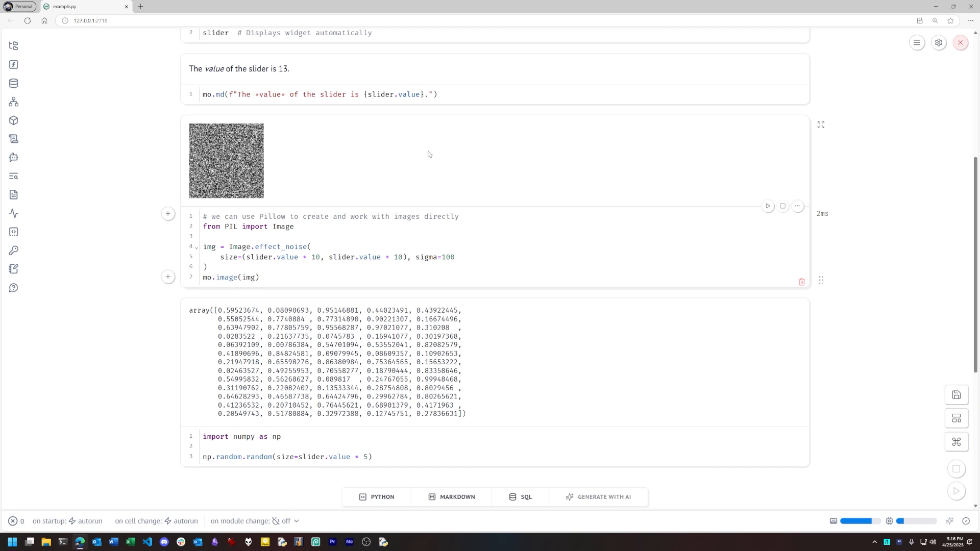
{"action": "scroll", "scroll_direction": "up", "scroll_amount": 3}
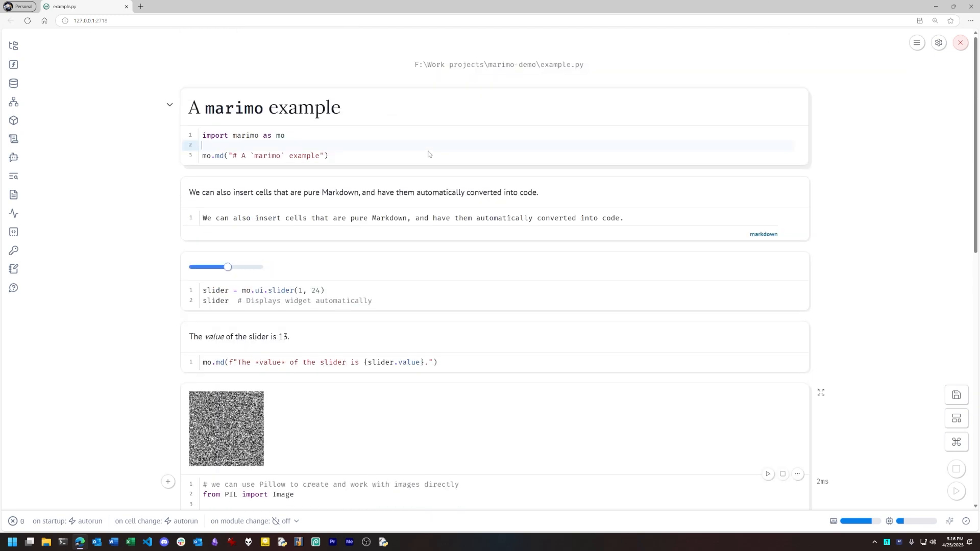
{"action": "mouse_move", "coordinate": [133, 171]}
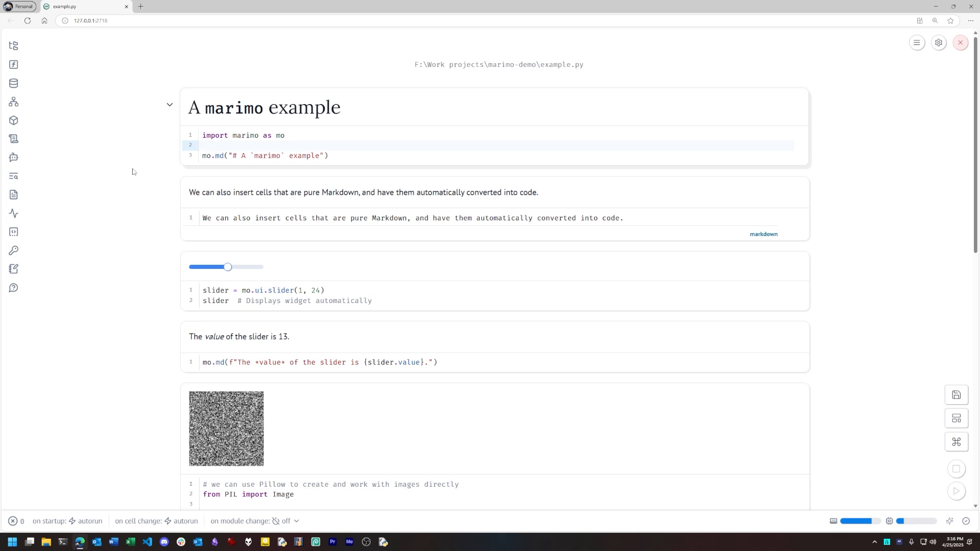
{"action": "left_click", "coordinate": [202, 144]}
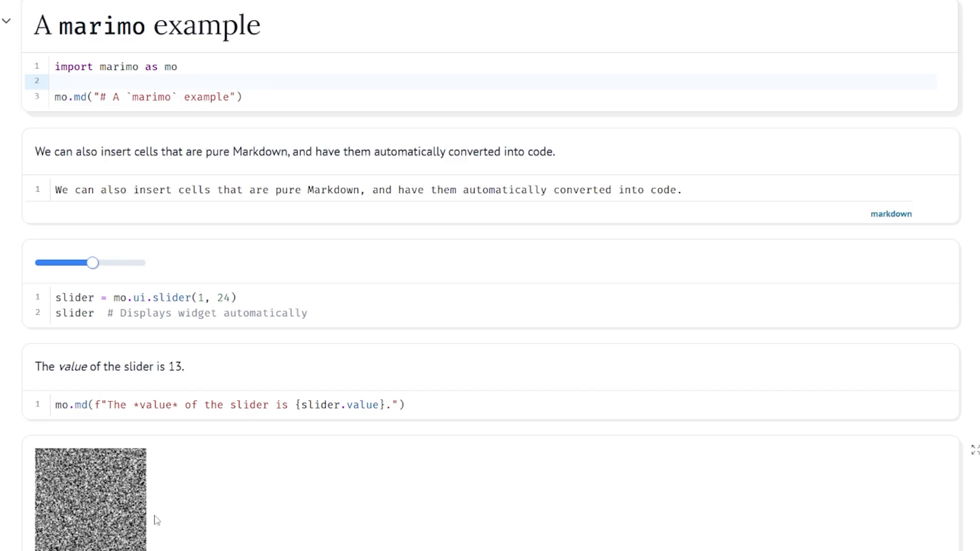
{"action": "mouse_move", "coordinate": [193, 282]}
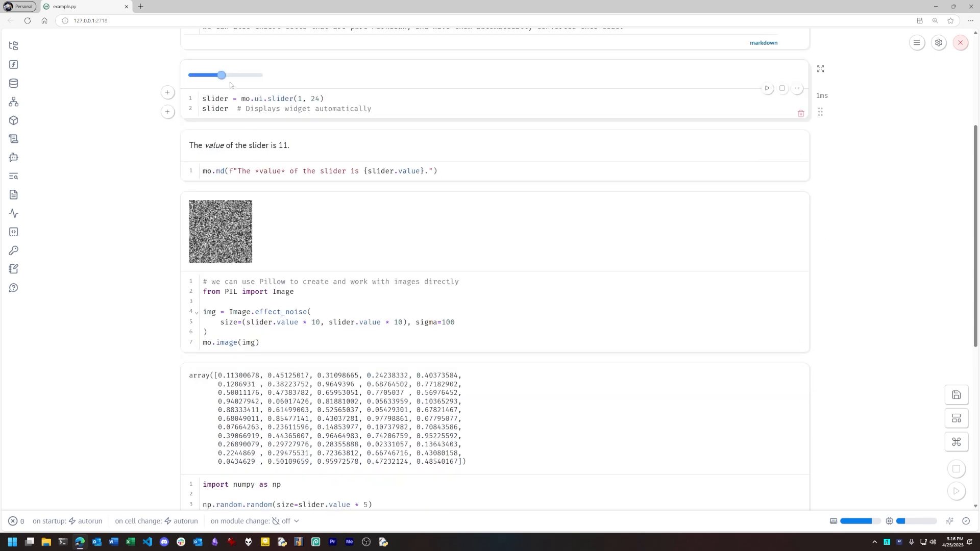
{"action": "left_click_drag", "start_coordinate": [223, 74], "coordinate": [232, 74]}
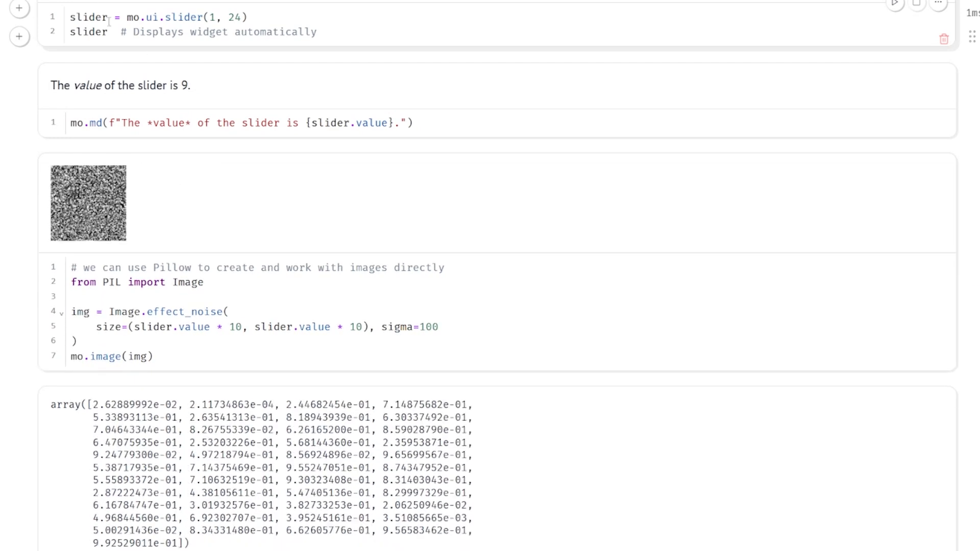
- Select the np.random.random line in the NumPy cell and return the slider to 13
{"action": "scroll", "scroll_direction": "down", "scroll_amount": 3}
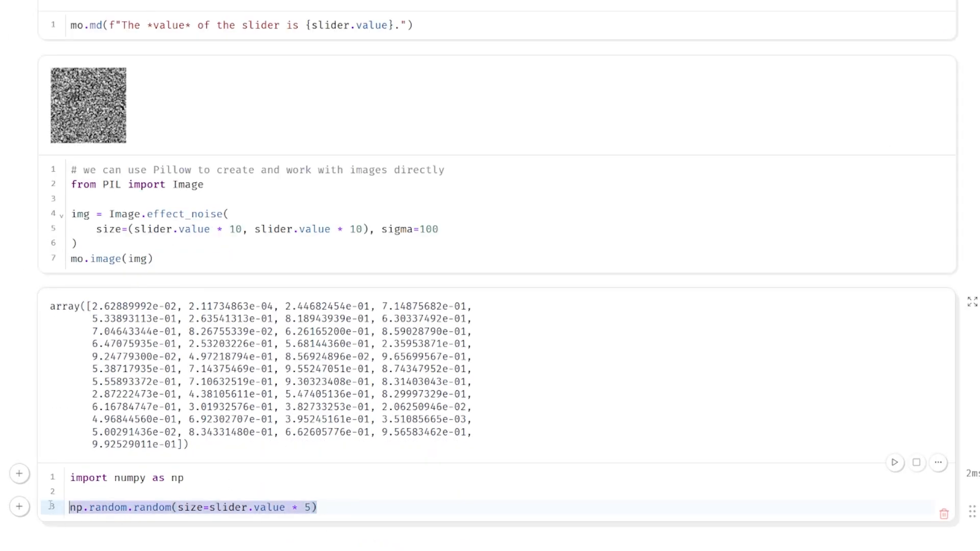
{"action": "left_click", "coordinate": [895, 462]}
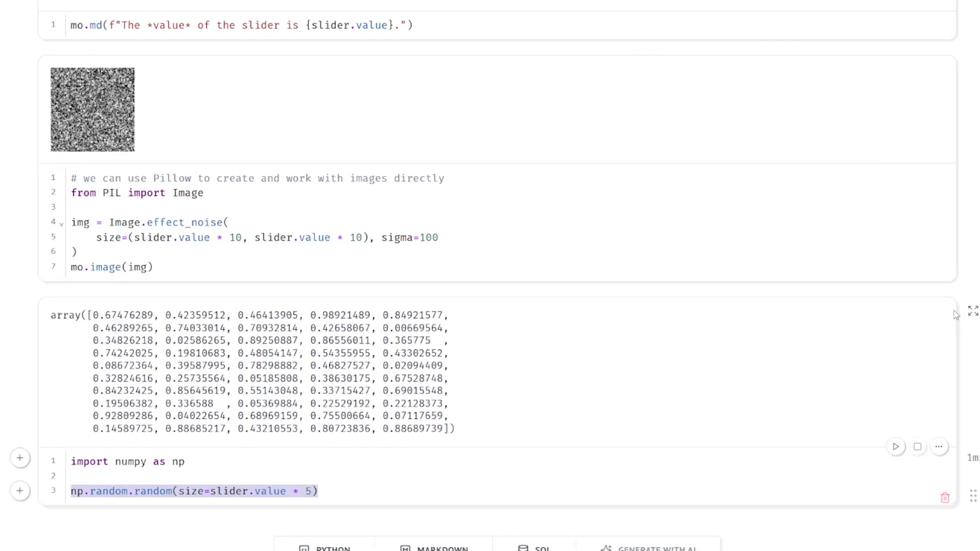
{"action": "left_click", "coordinate": [938, 446]}
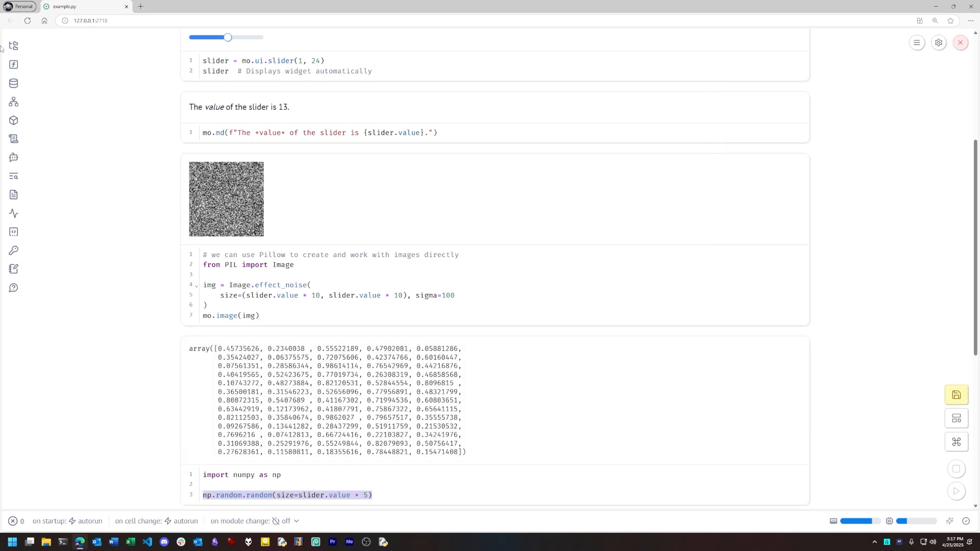
- View example.py's plain Python source with its header pinning numpy 2.2.5 and pillow 11.2.1
{"action": "left_click", "coordinate": [13, 45]}
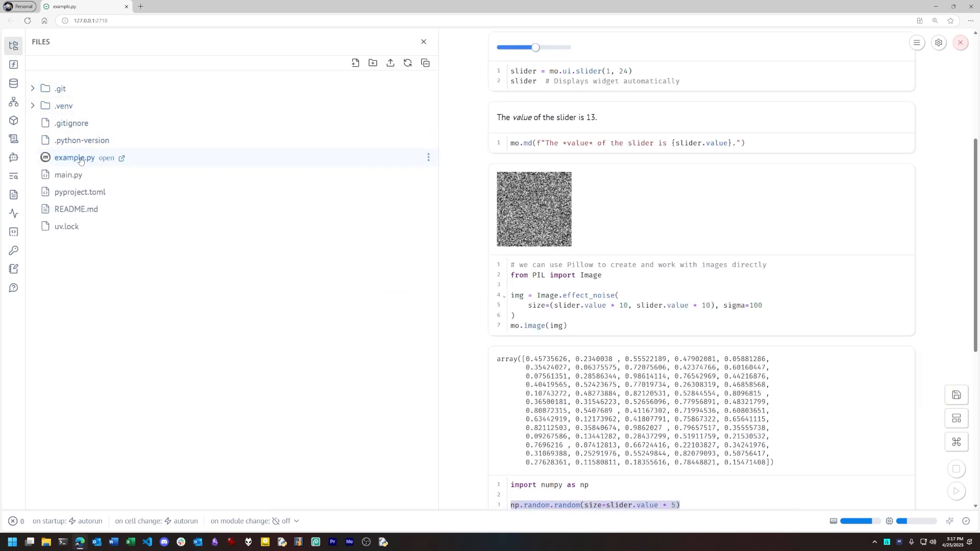
{"action": "left_click", "coordinate": [105, 157]}
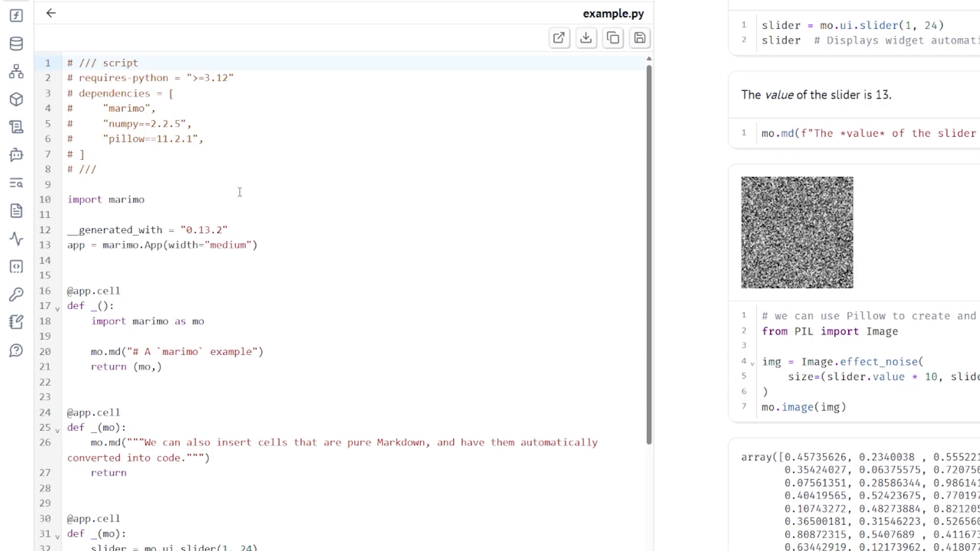
{"action": "scroll", "scroll_direction": "down", "scroll_amount": 3}
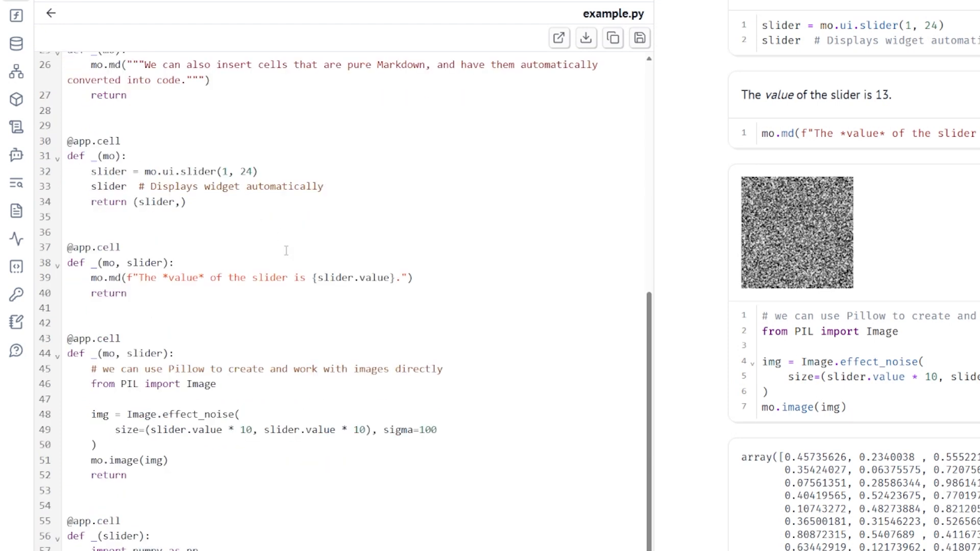
{"action": "mouse_move", "coordinate": [286, 251]}
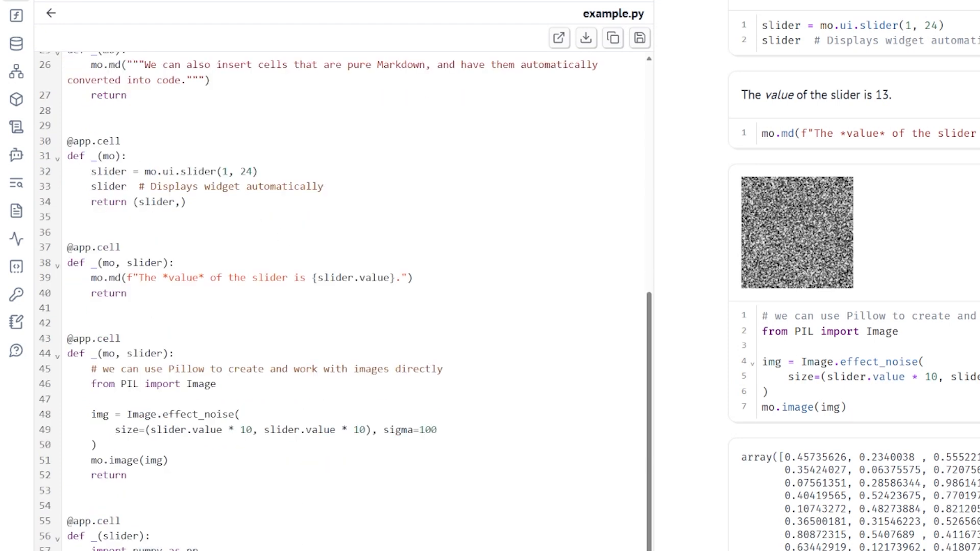
{"action": "scroll", "scroll_direction": "up", "scroll_amount": 3}
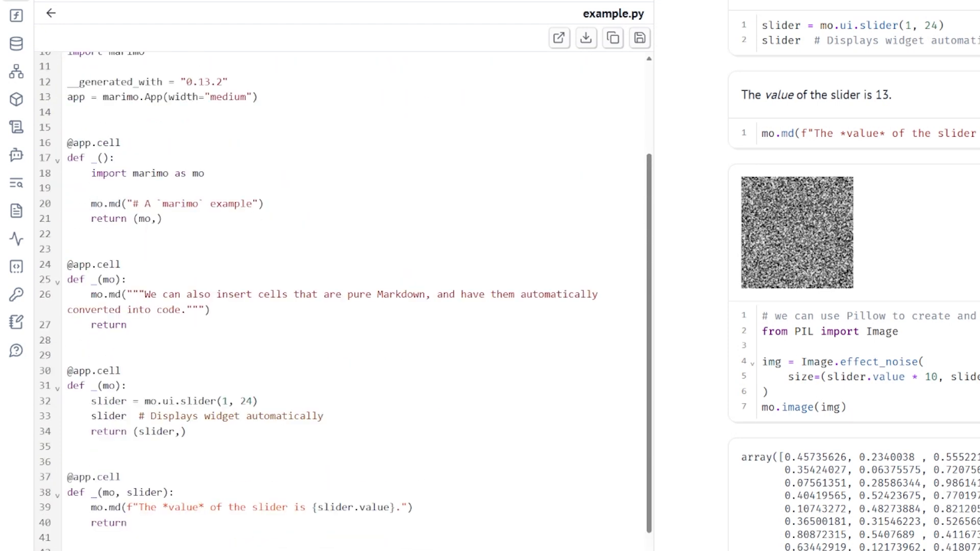
{"action": "scroll", "scroll_direction": "up", "scroll_amount": 3}
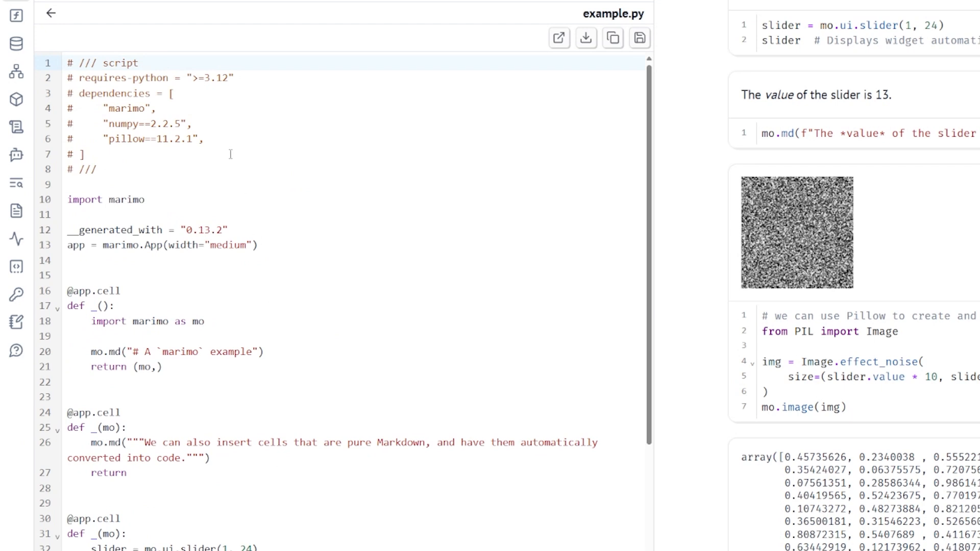
{"action": "mouse_move", "coordinate": [206, 124]}
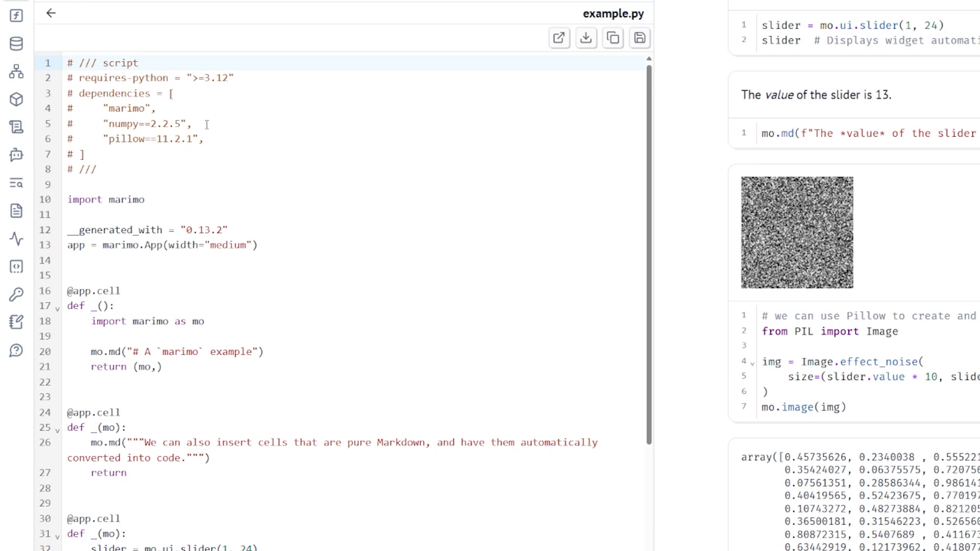
{"action": "mouse_move", "coordinate": [261, 63]}
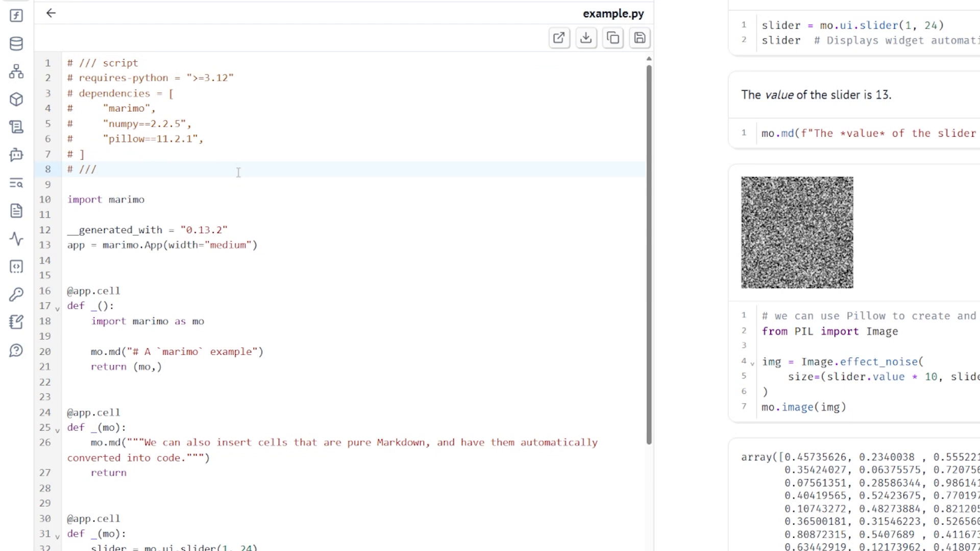
- Share the notebook as a WASM link and load it in marimo's online playground
{"action": "left_click", "coordinate": [558, 37]}
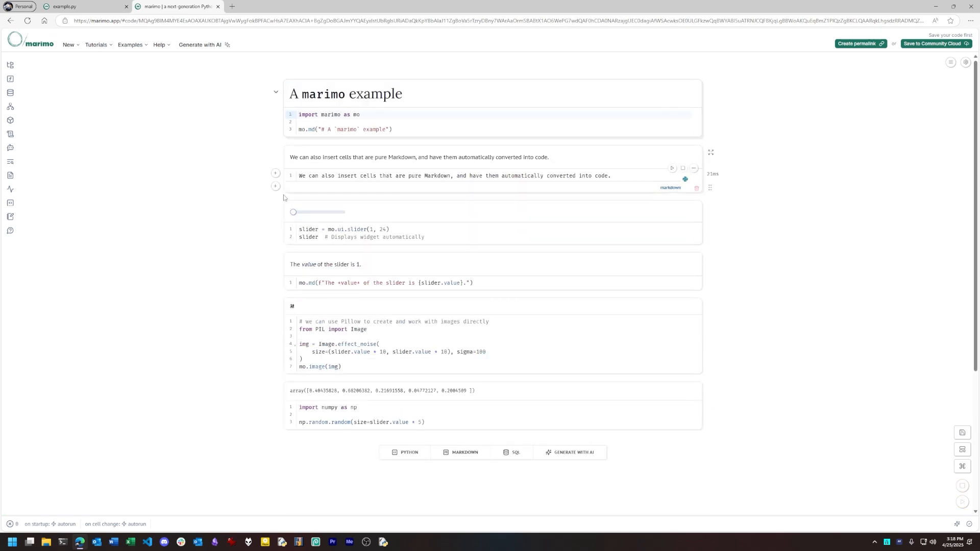
- Move the shared notebook's slider up to 11 and back down to 9, resizing image and array
{"action": "left_click_drag", "start_coordinate": [293, 212], "coordinate": [303, 212]}
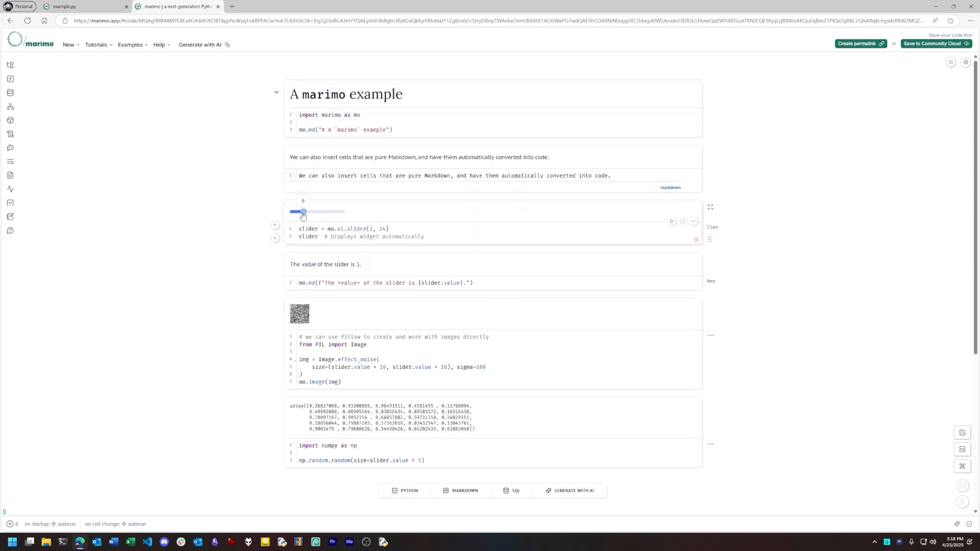
{"action": "left_click_drag", "start_coordinate": [303, 211], "coordinate": [314, 211]}
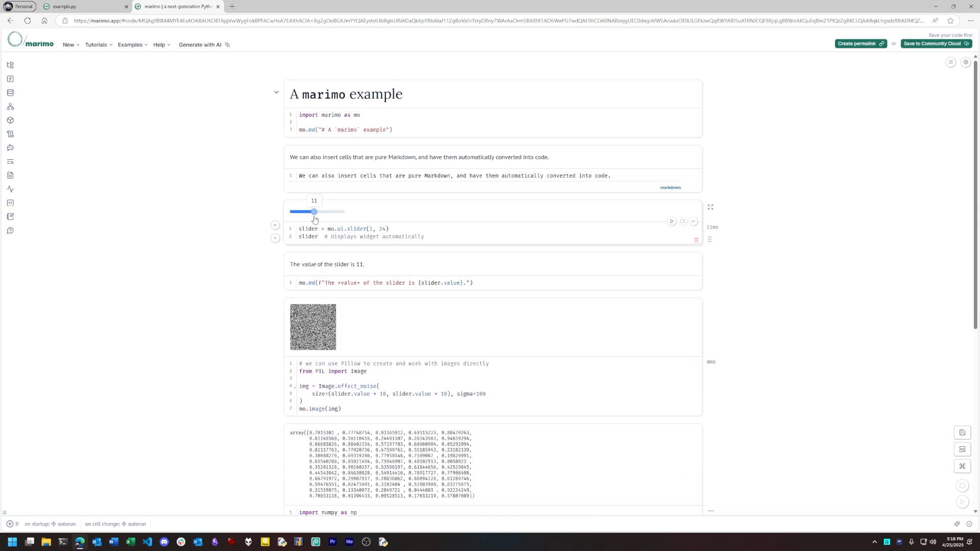
{"action": "left_click_drag", "start_coordinate": [313, 211], "coordinate": [306, 212]}
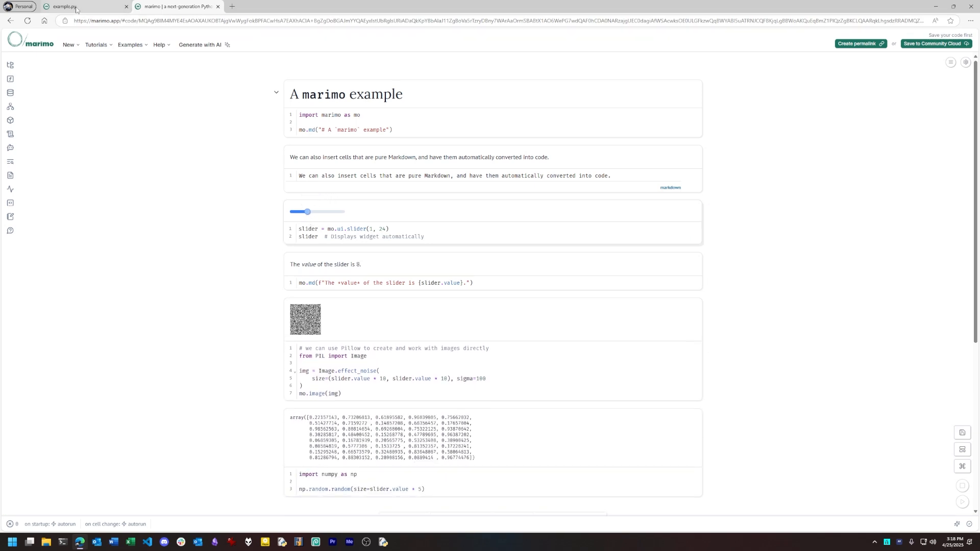
- Return to local example.py, try Add database in the Datasources panel and dismiss it, then show installed packages
{"action": "left_click", "coordinate": [10, 82]}
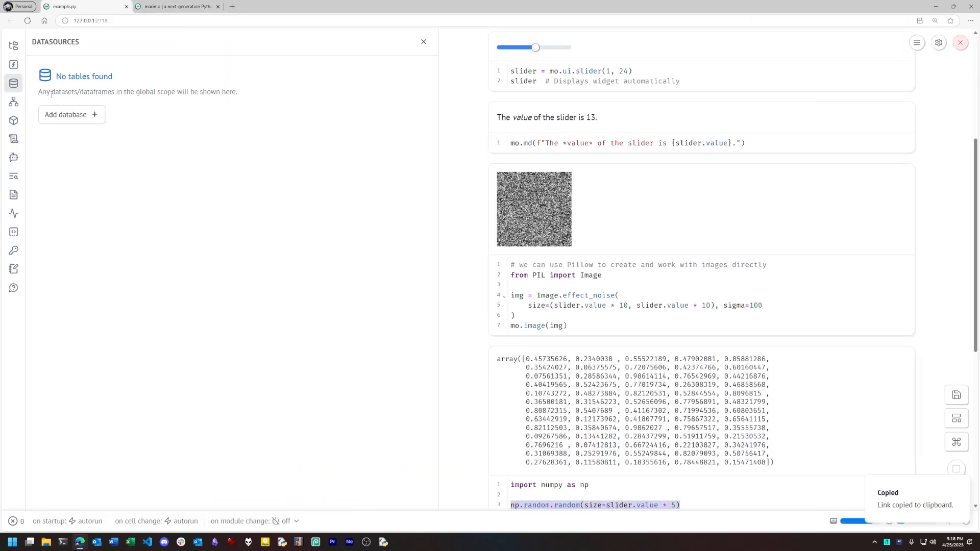
{"action": "mouse_move", "coordinate": [71, 114]}
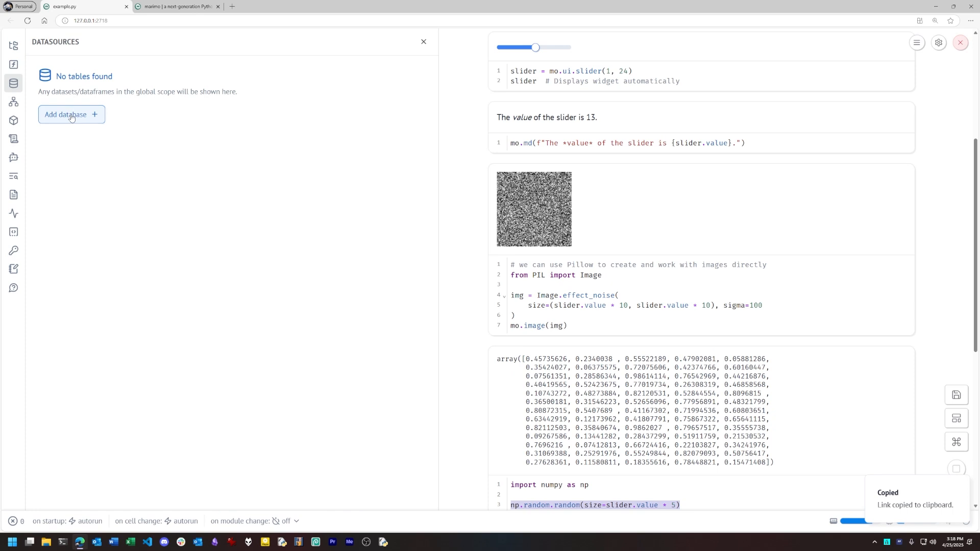
{"action": "left_click", "coordinate": [71, 115]}
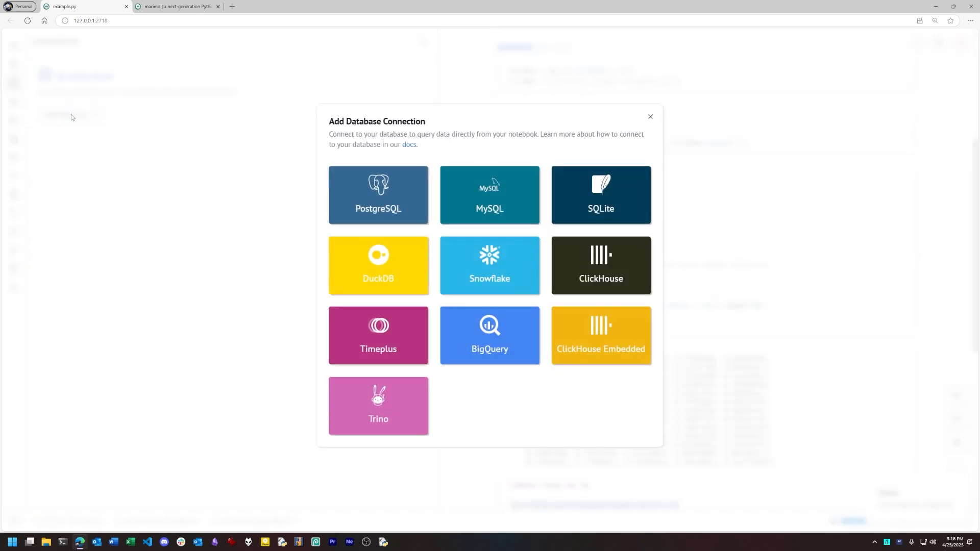
{"action": "mouse_move", "coordinate": [139, 121]}
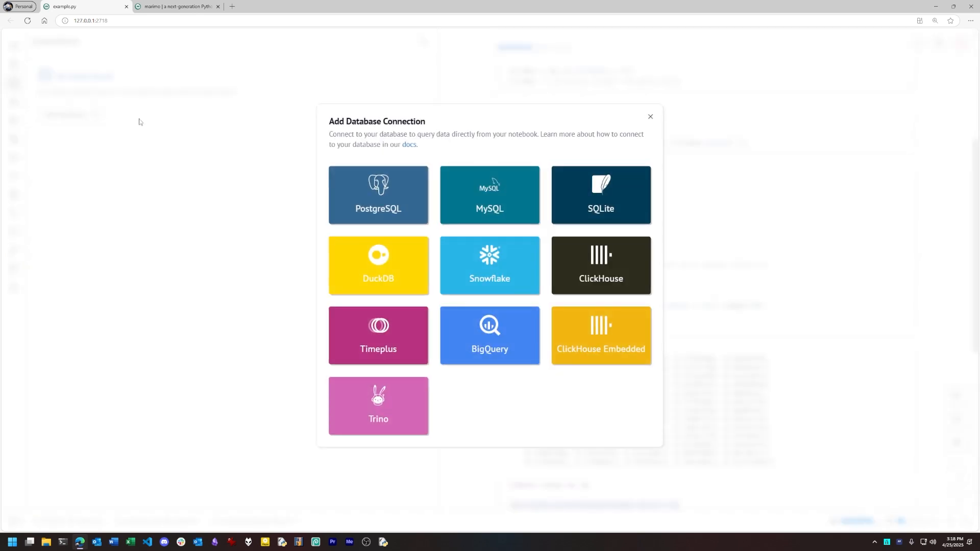
{"action": "left_click", "coordinate": [650, 116]}
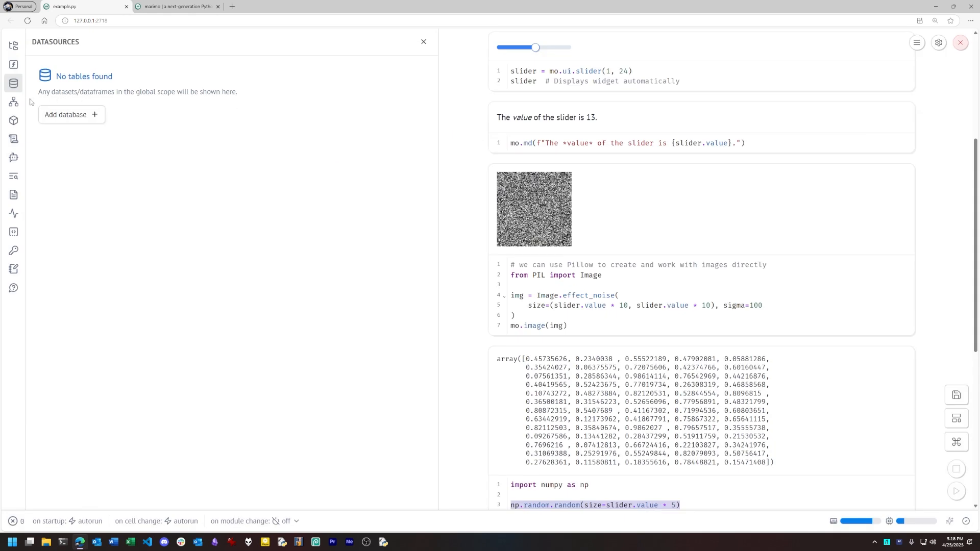
{"action": "left_click", "coordinate": [13, 123]}
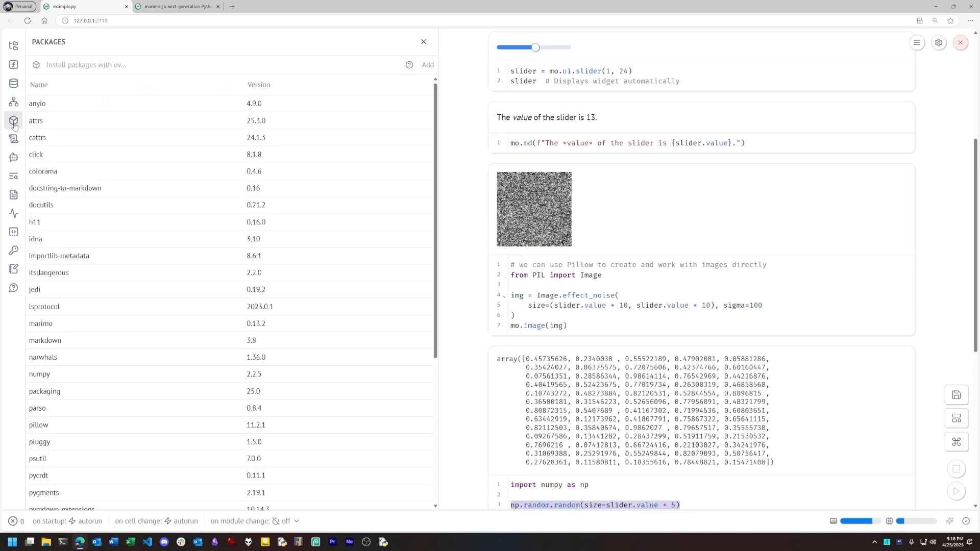
- Scroll the installed-package list from anyio 4.9.0 through zipp 3.21.0 and back
{"action": "scroll", "scroll_direction": "down", "scroll_amount": 3}
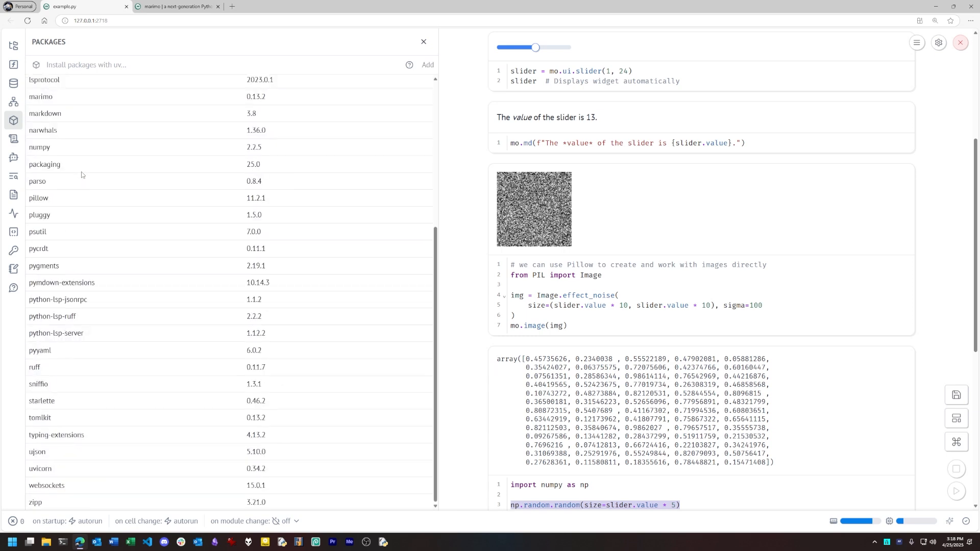
{"action": "mouse_move", "coordinate": [147, 367]}
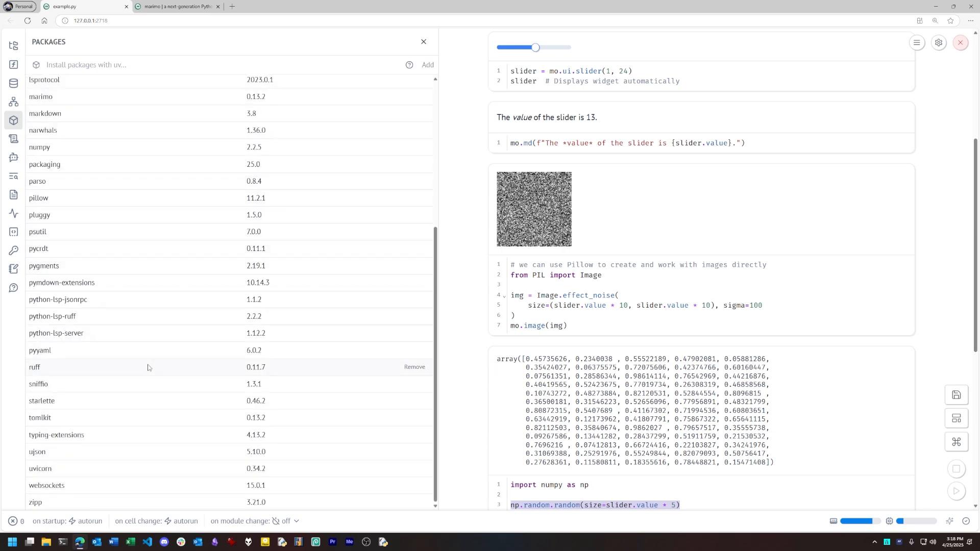
{"action": "scroll", "scroll_direction": "up", "scroll_amount": 3}
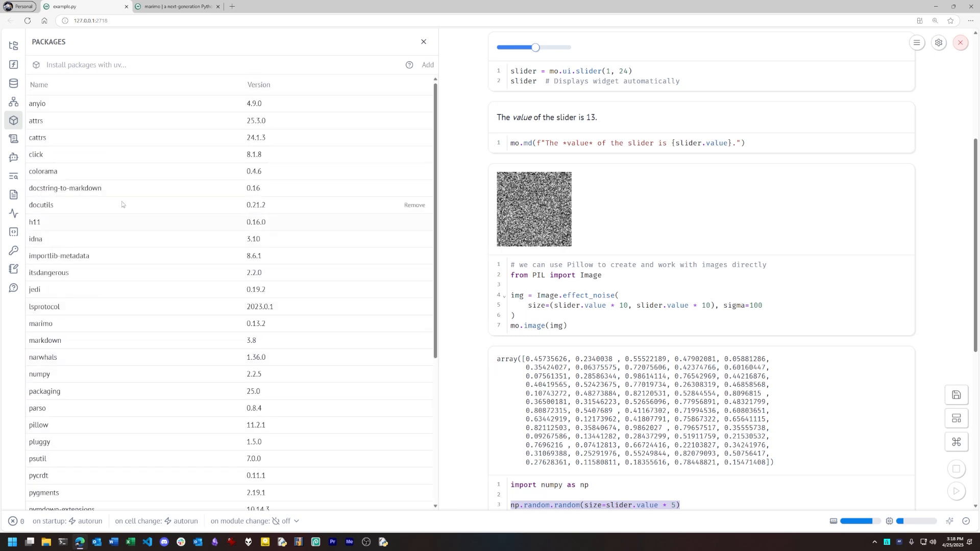
{"action": "mouse_move", "coordinate": [107, 91]}
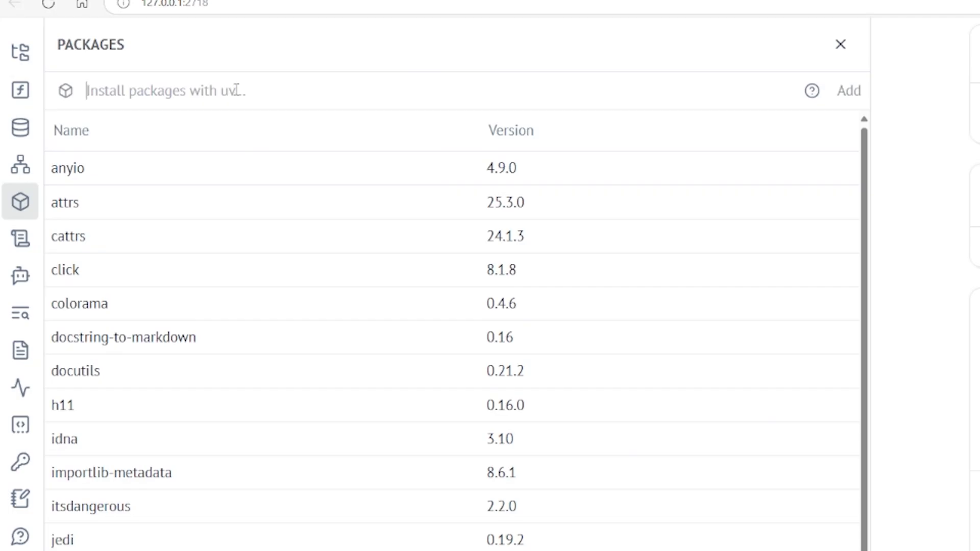
{"action": "mouse_move", "coordinate": [248, 252]}
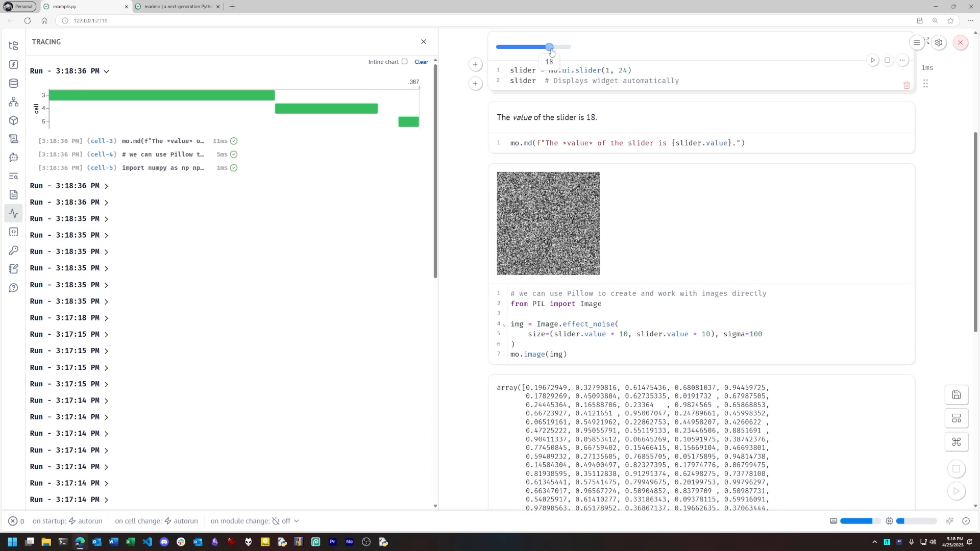
{"action": "mouse_move", "coordinate": [228, 165]}
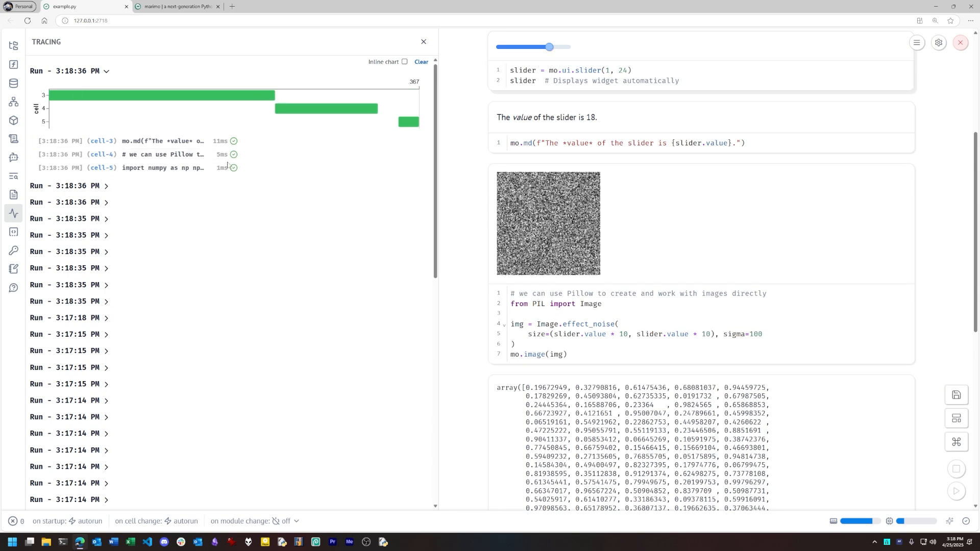
{"action": "mouse_move", "coordinate": [39, 228]}
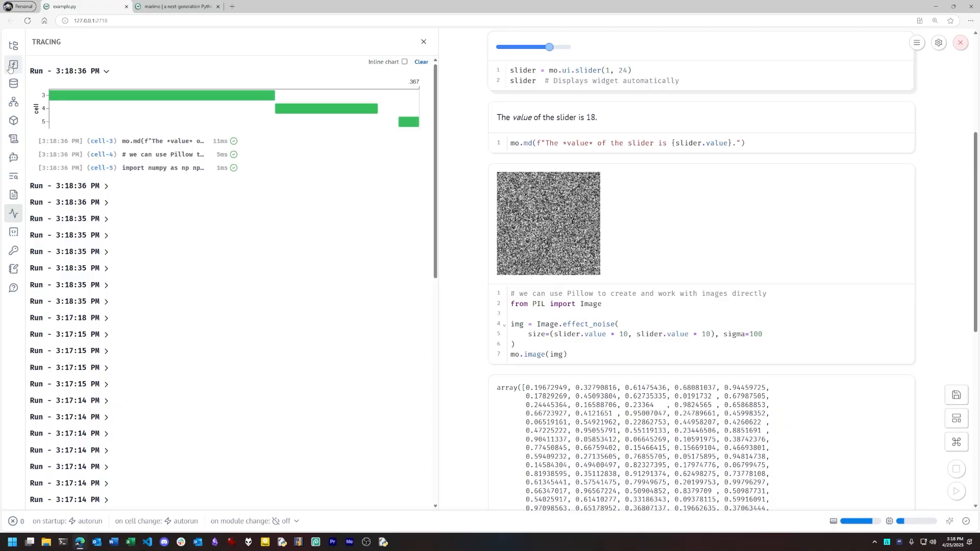
- Show the variables panel (mo, slider 18, Image, img, np), then switch to the shared notebook tab
{"action": "left_click", "coordinate": [13, 52]}
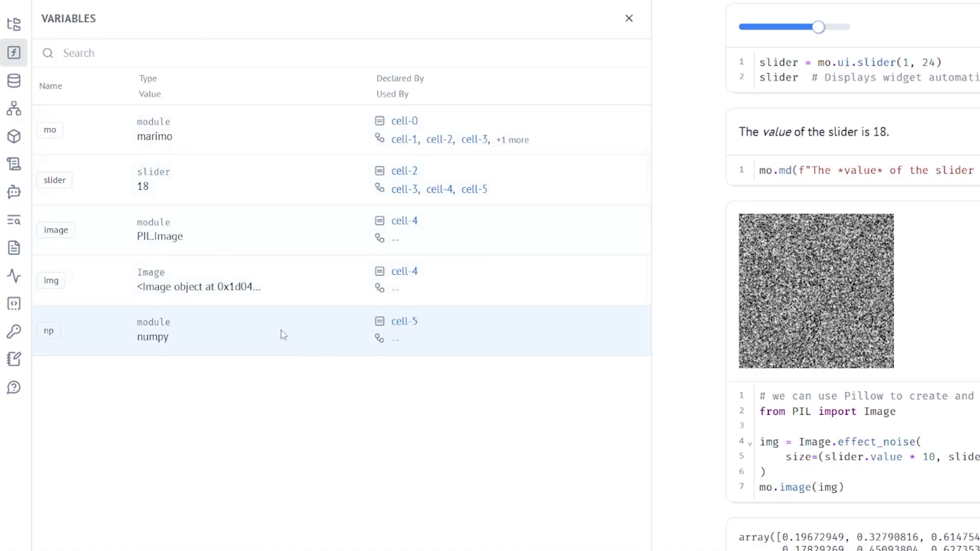
{"action": "mouse_move", "coordinate": [277, 17]}
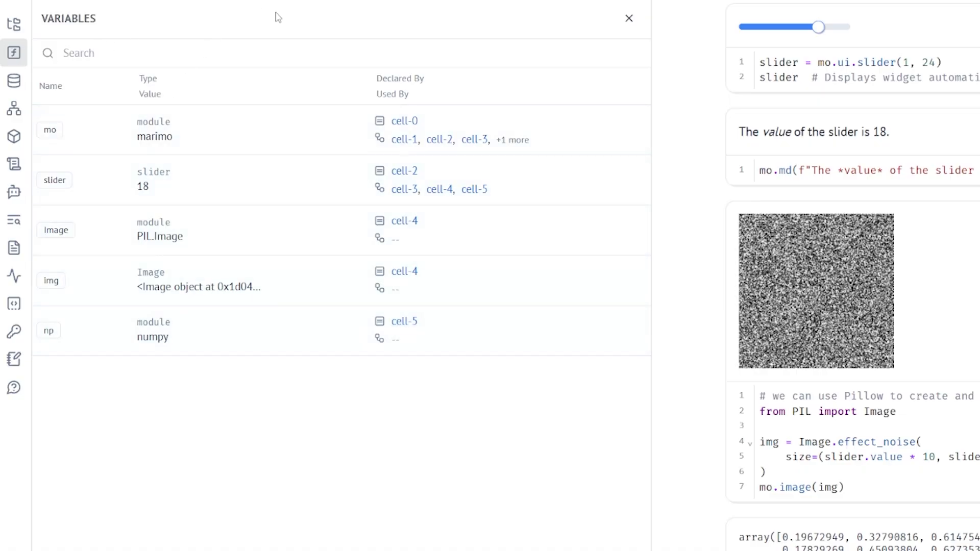
{"action": "left_click", "coordinate": [177, 6]}
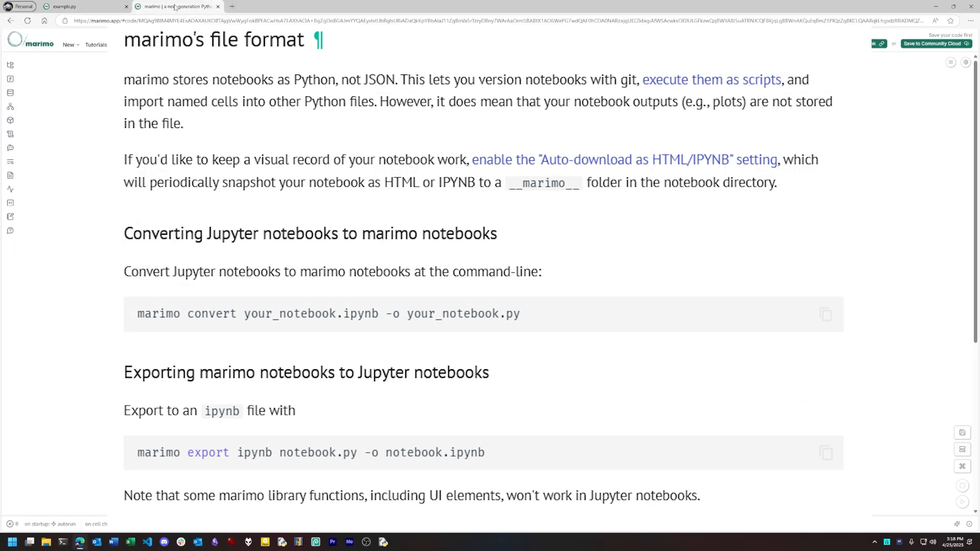
- Bring up marimo's file format documentation on Jupyter conversion and export
{"action": "left_click", "coordinate": [10, 80]}
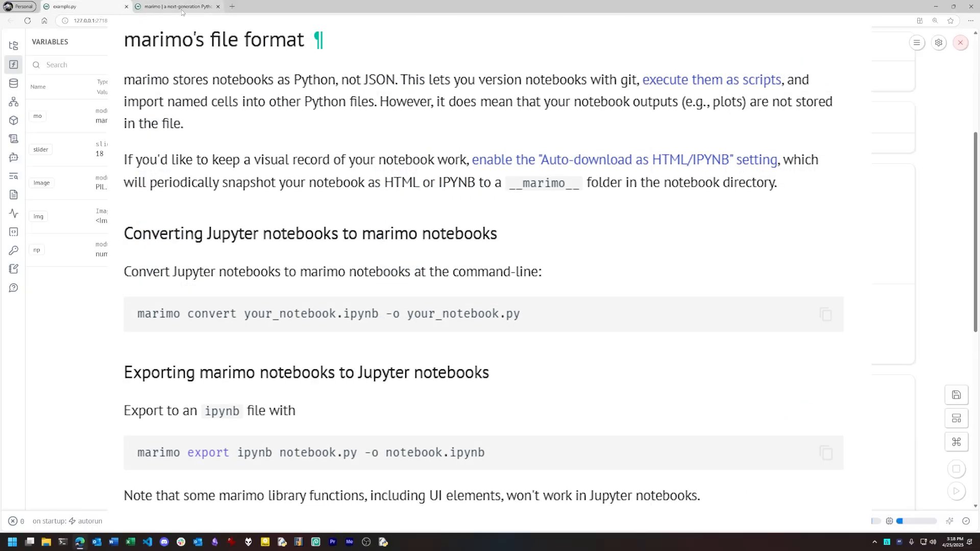